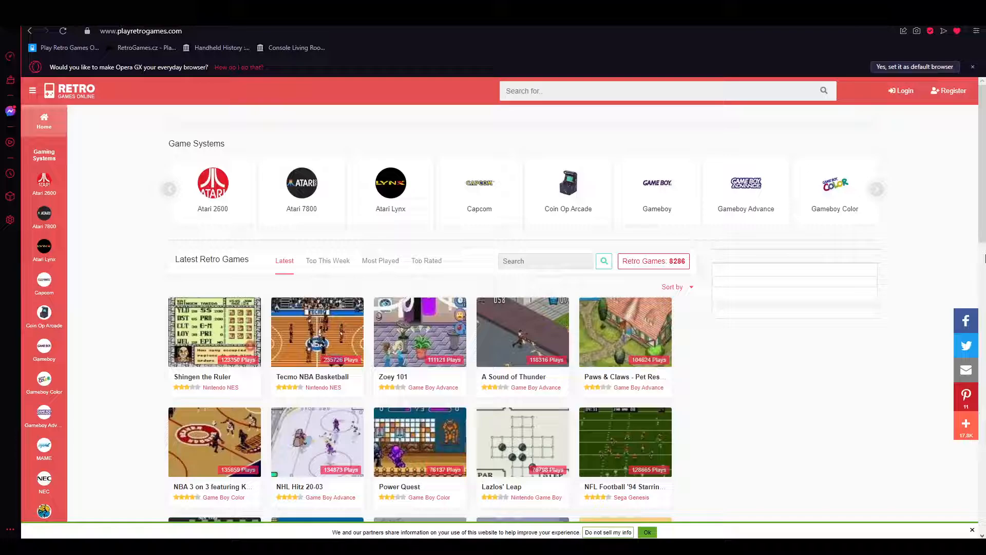
mouse_move(226, 132)
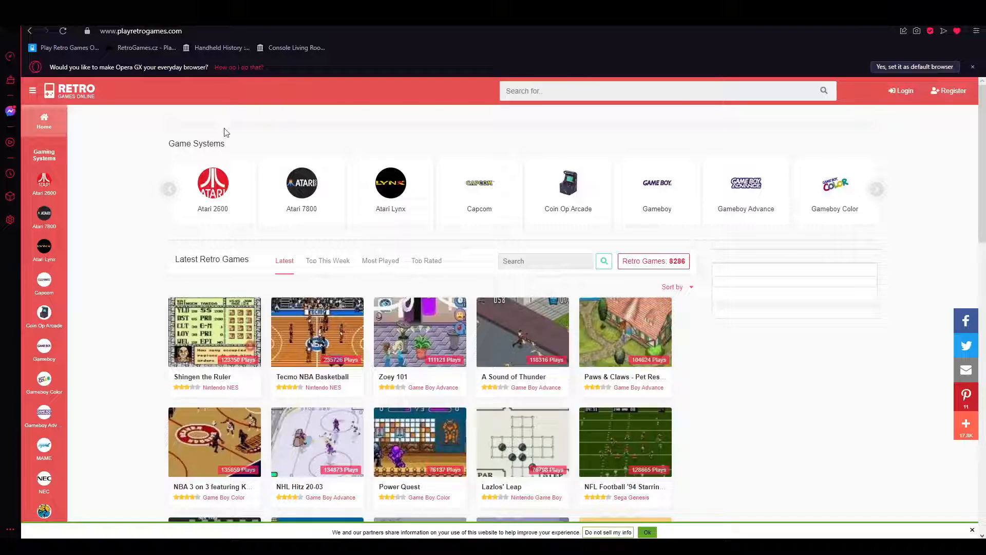
mouse_move(77, 230)
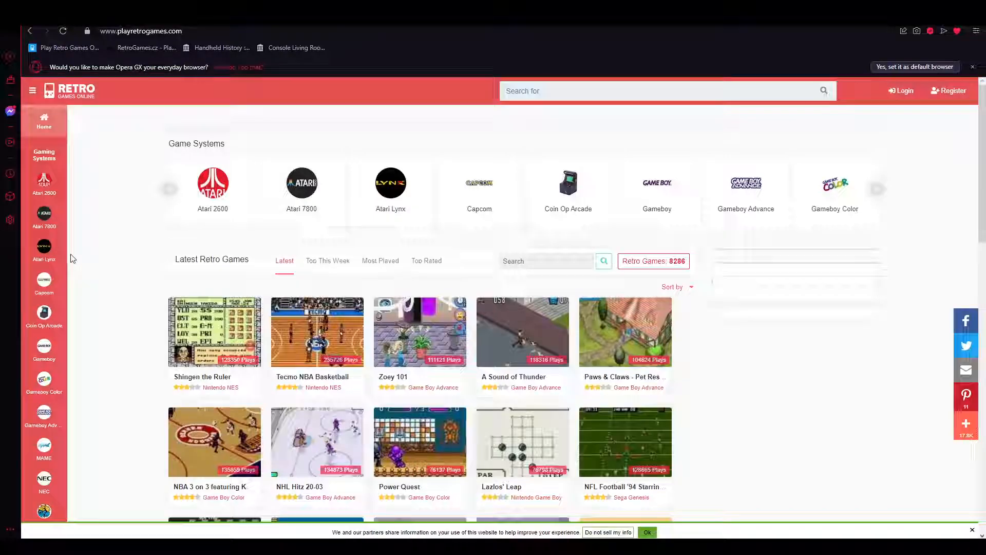
Return to the retro games site and show the full MAME arcade games list
scroll(down, 3)
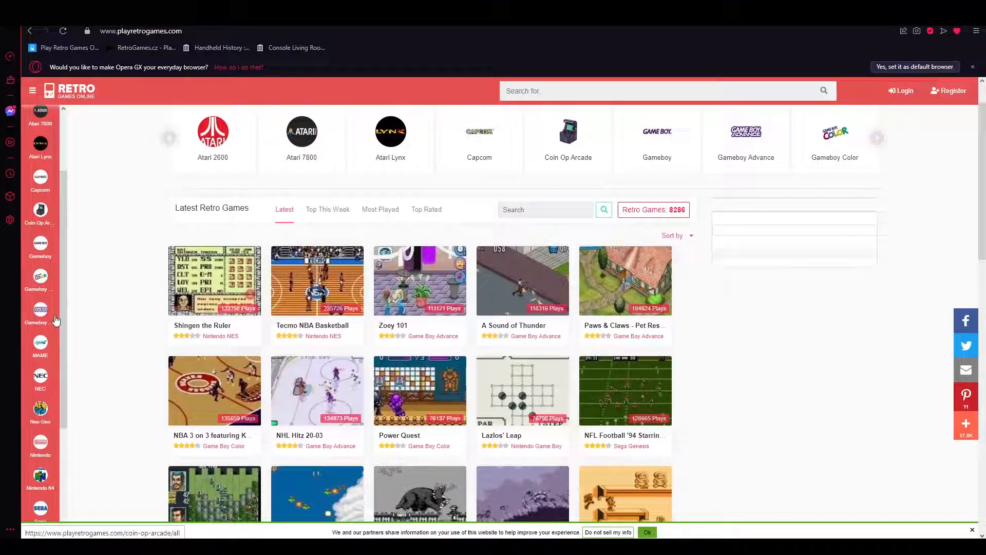
scroll(down, 3)
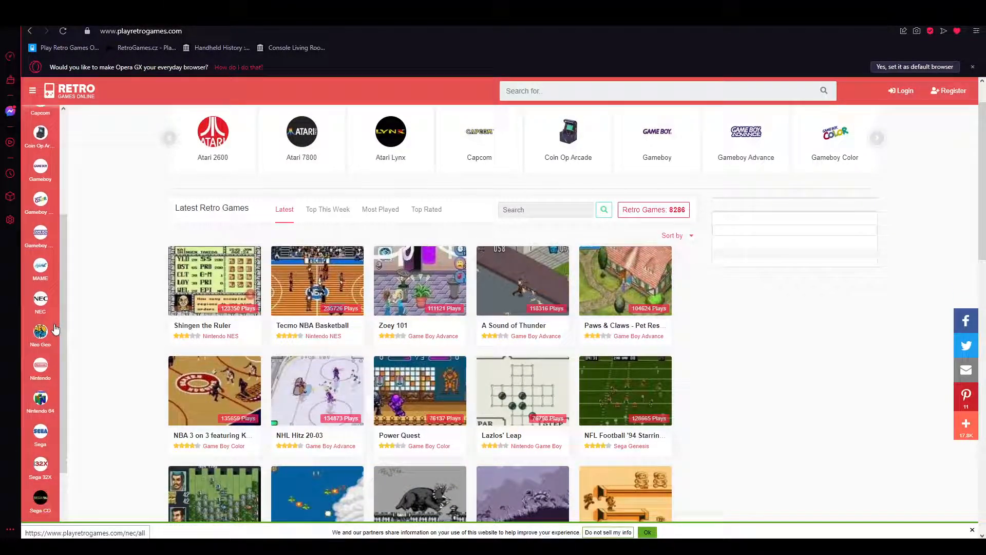
scroll(down, 3)
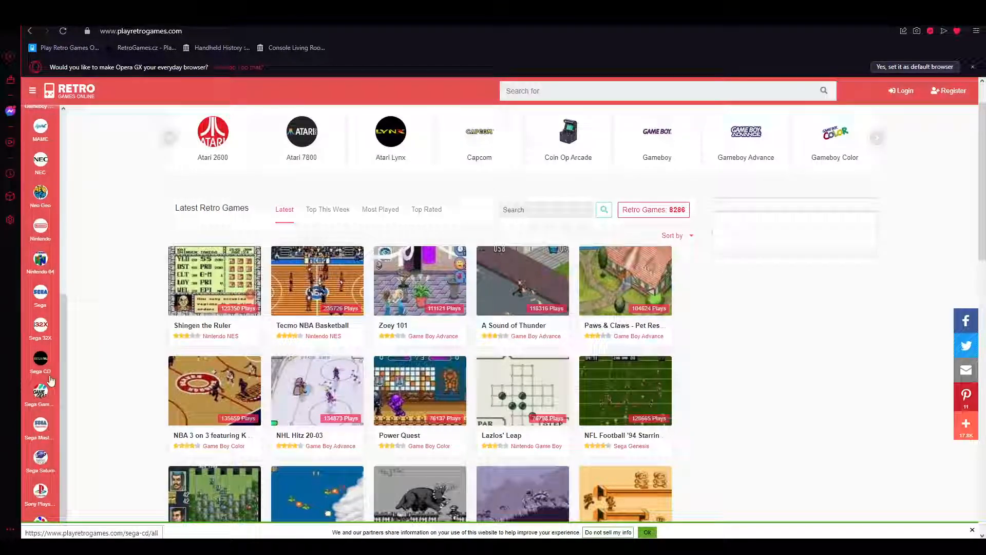
scroll(down, 3)
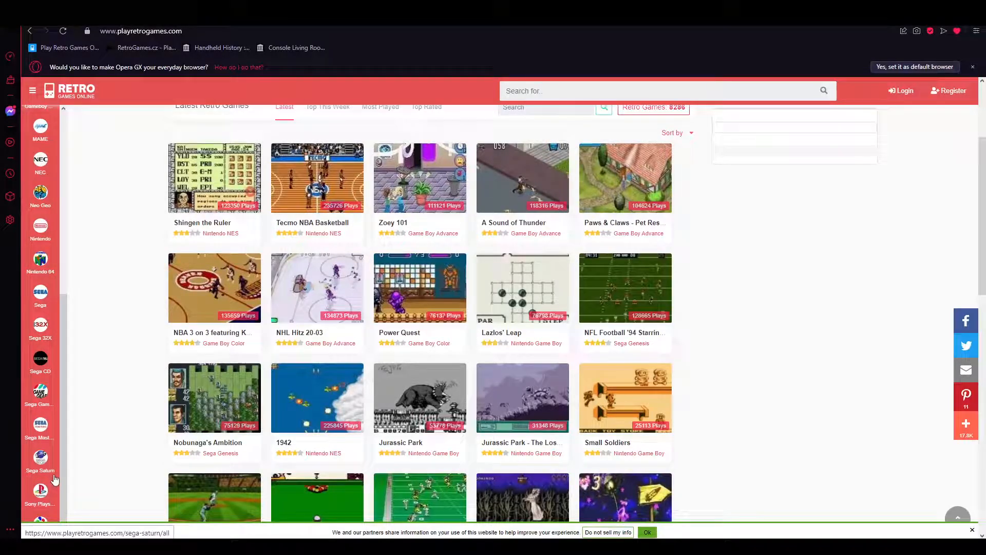
scroll(up, 3)
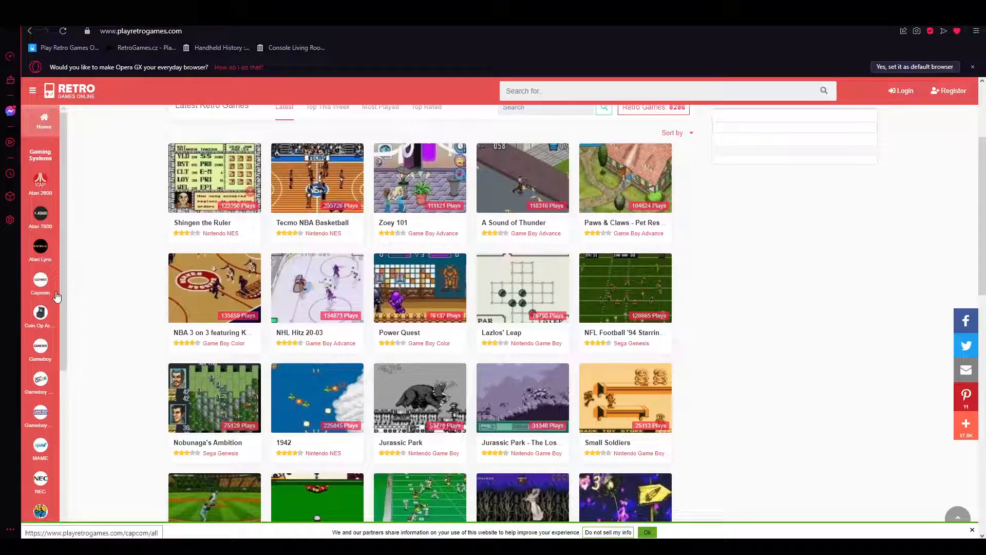
scroll(up, 3)
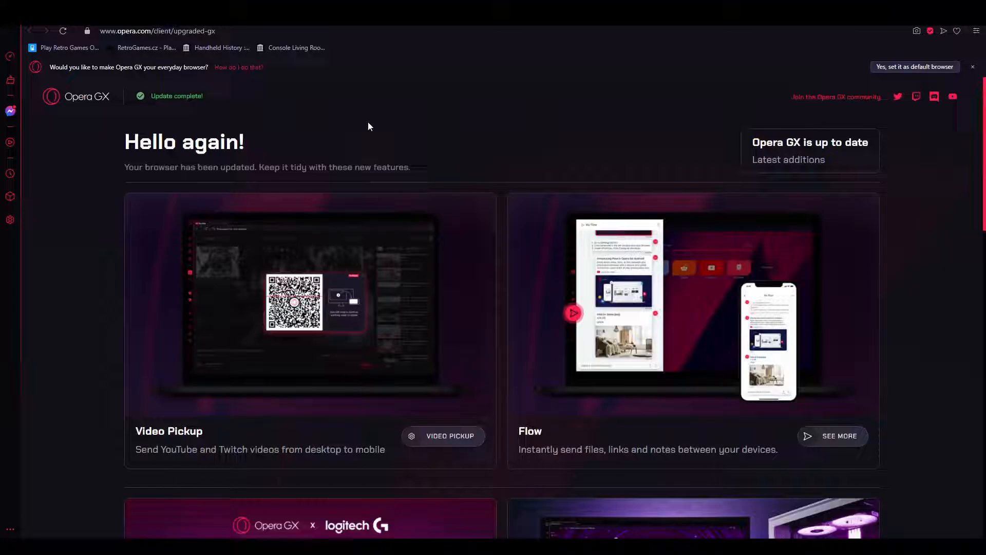
click(66, 47)
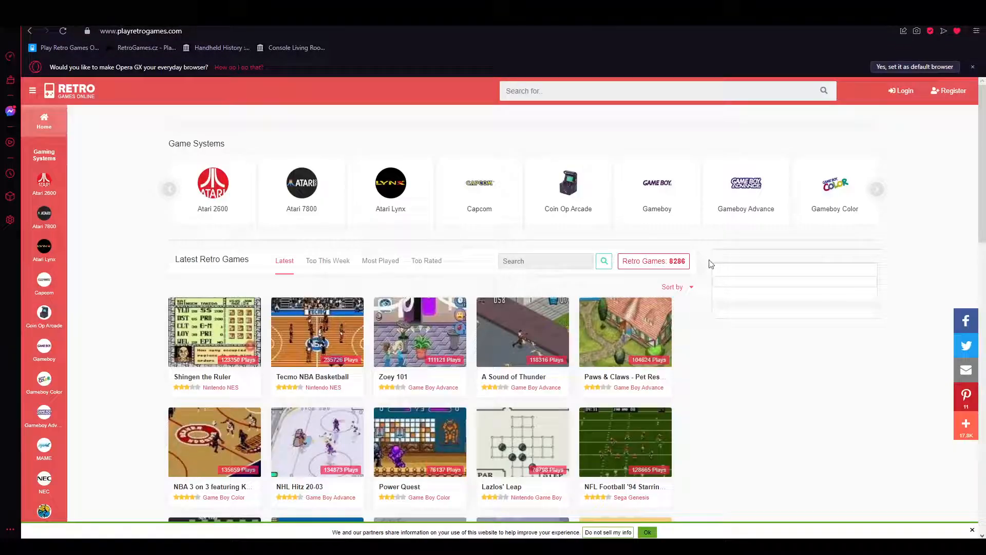
mouse_move(808, 368)
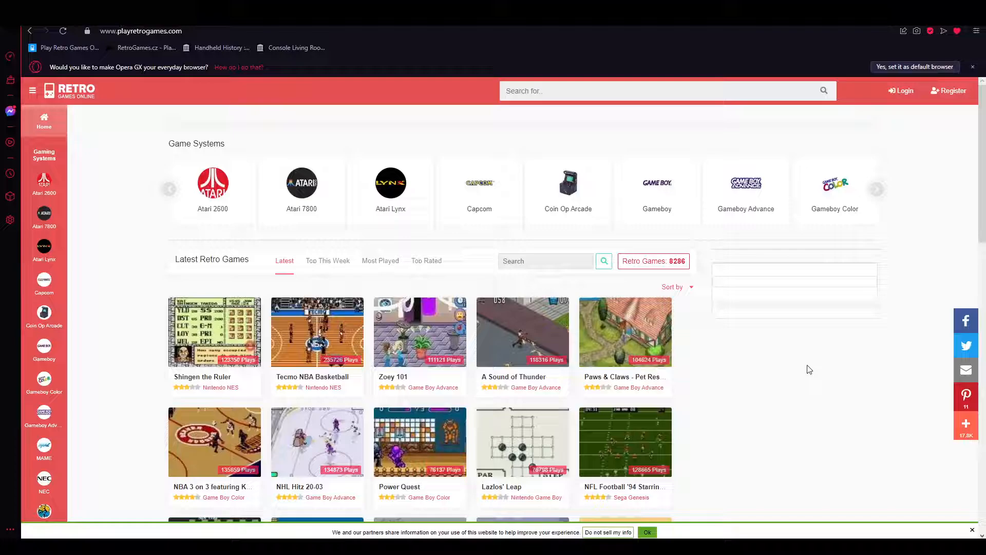
mouse_move(602, 314)
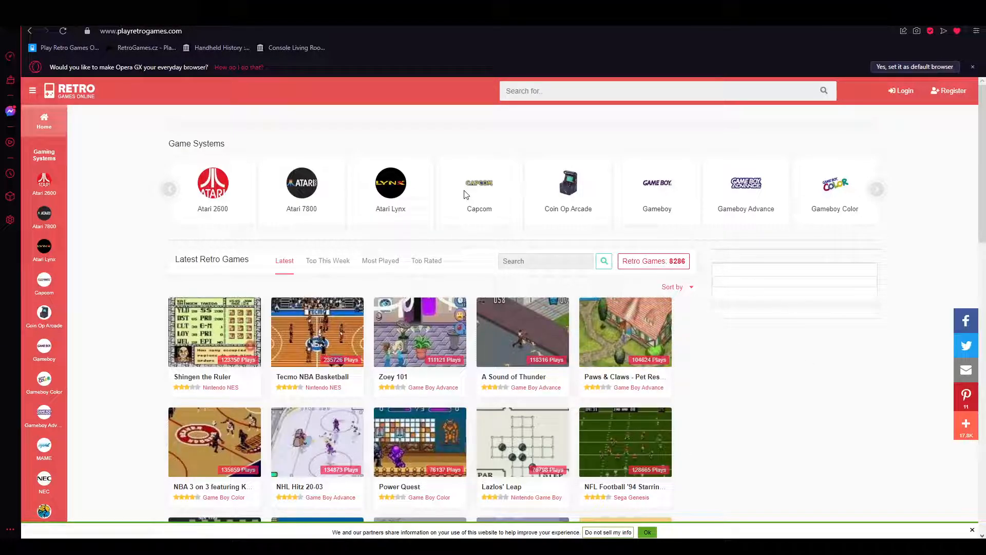
mouse_move(159, 294)
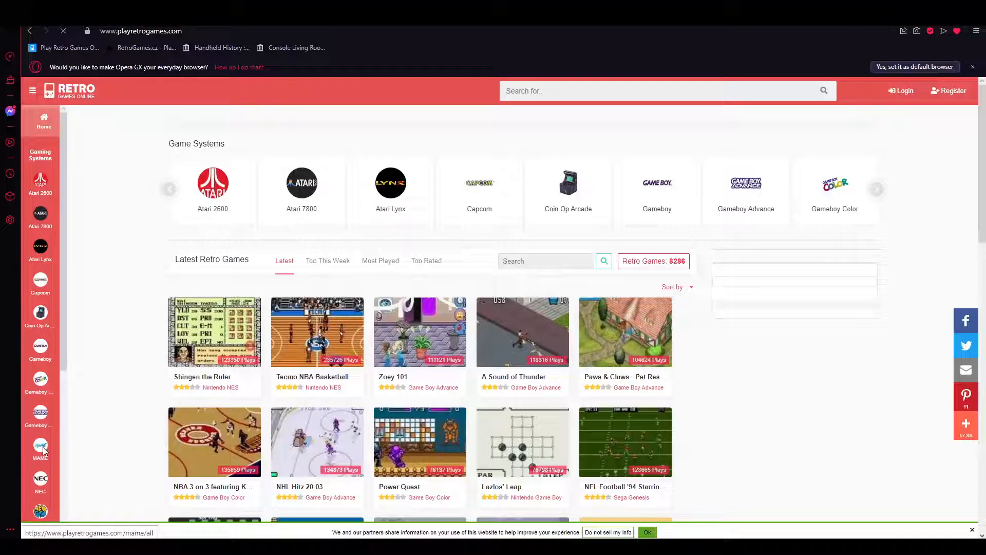
click(44, 449)
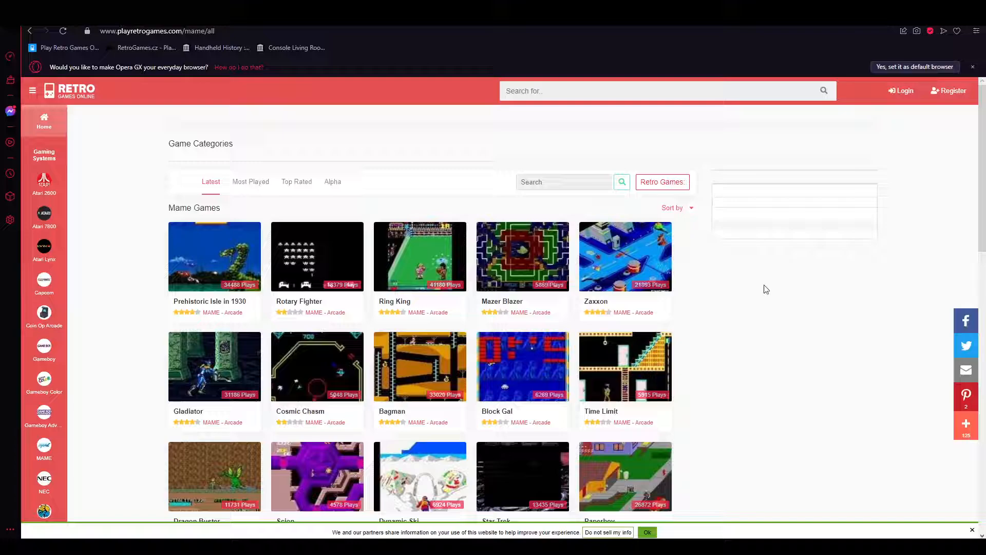
mouse_move(760, 262)
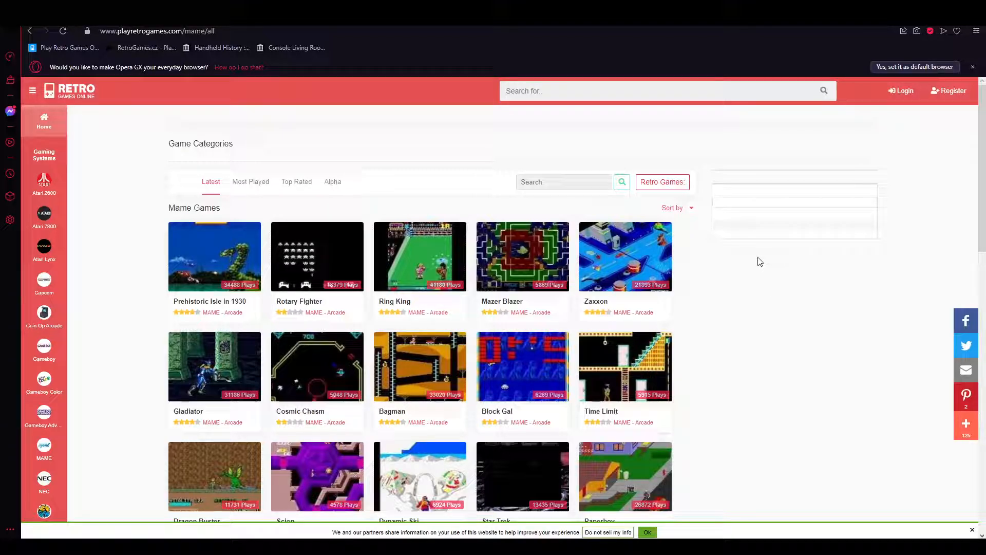
Order the MAME games by Most Played, led by Tehkan World Cup and Wonder Boy
scroll(down, 3)
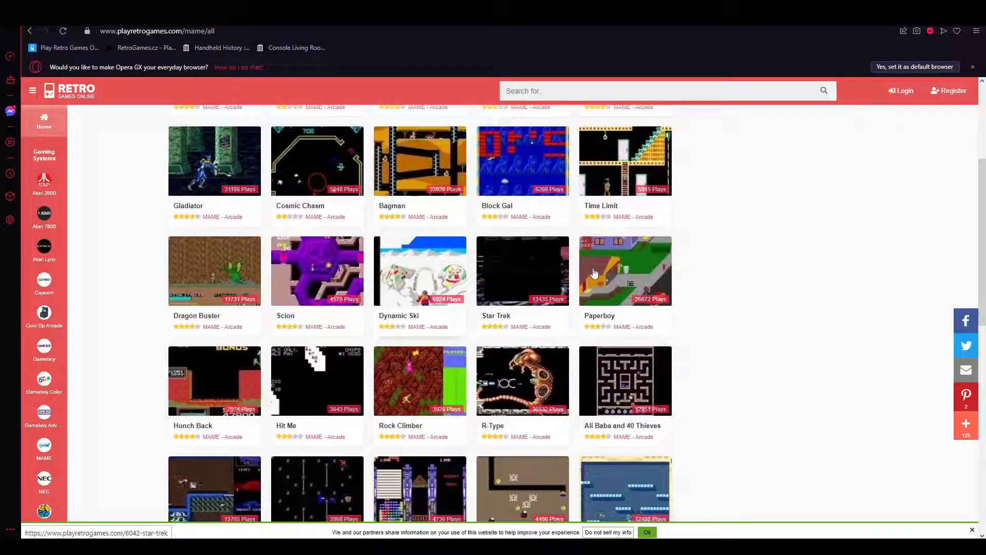
scroll(down, 3)
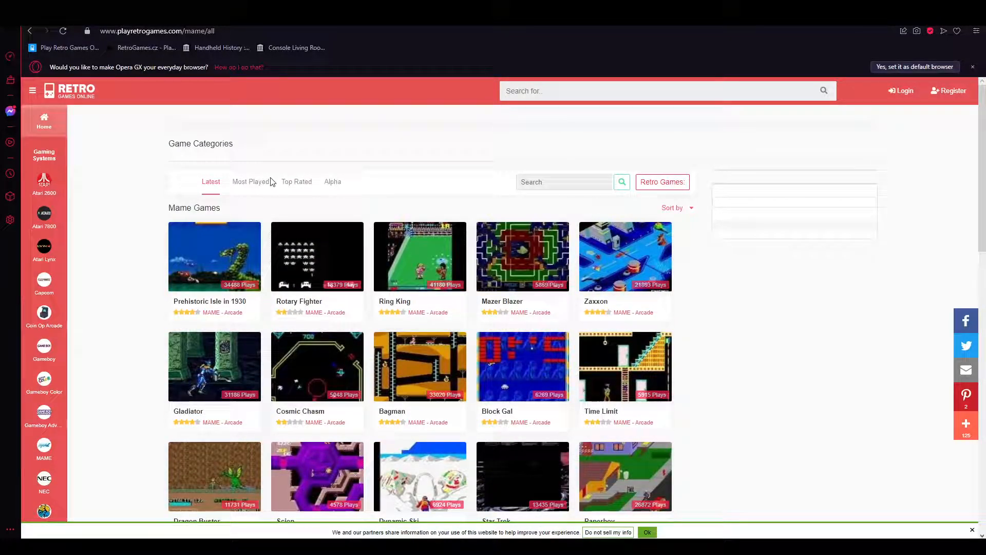
click(251, 181)
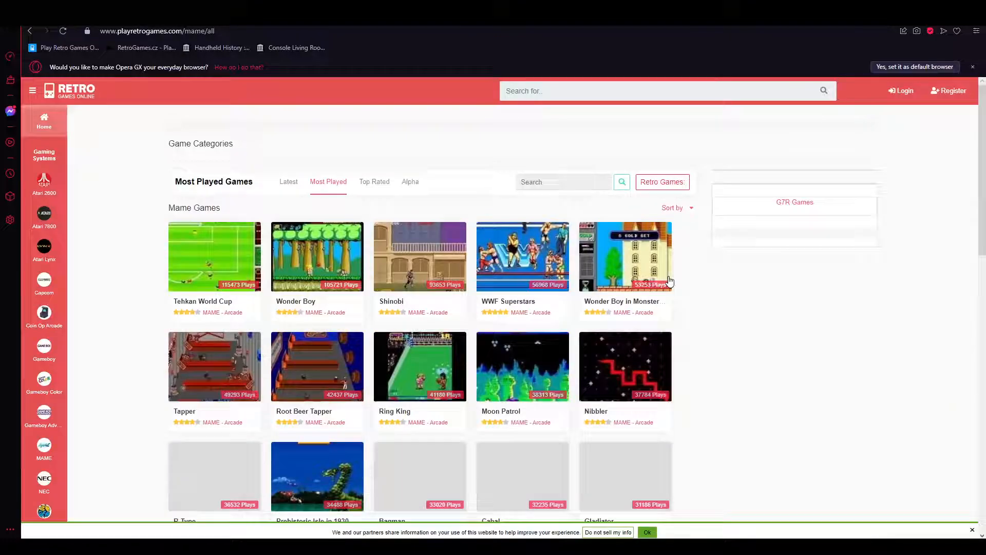
scroll(down, 3)
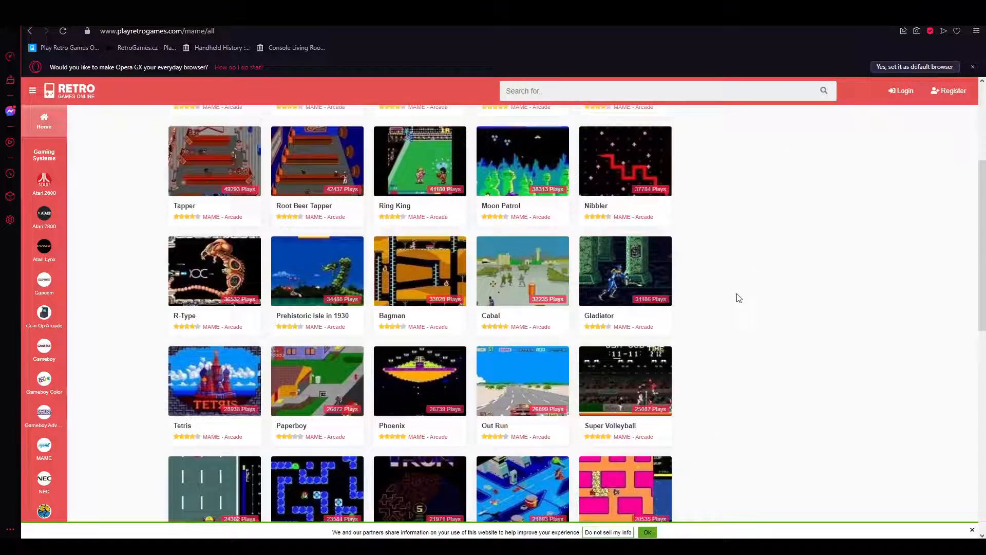
scroll(up, 3)
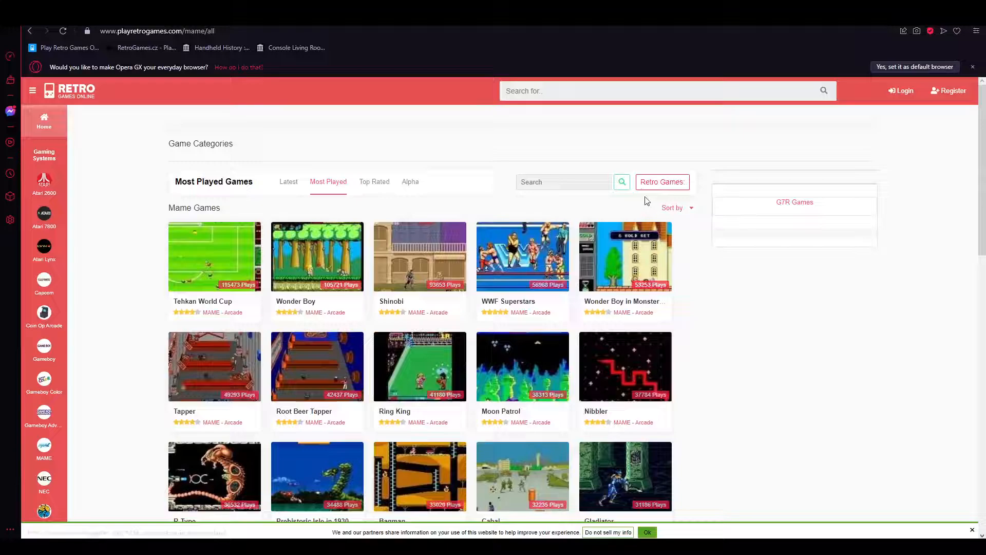
Search for 'cad', pick the cadillac suggestion and open the Cadillacs and Dinosaurs page
text(cad)
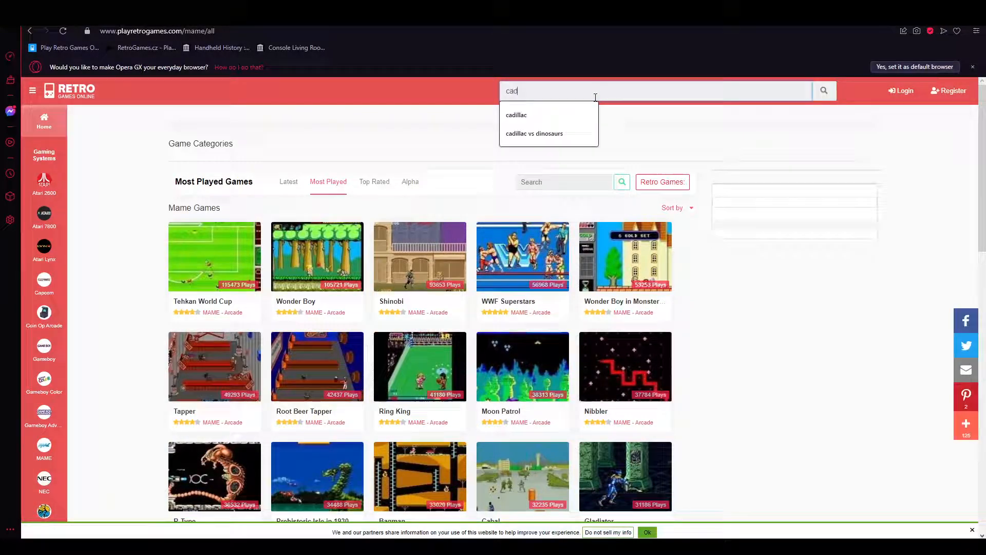
click(535, 133)
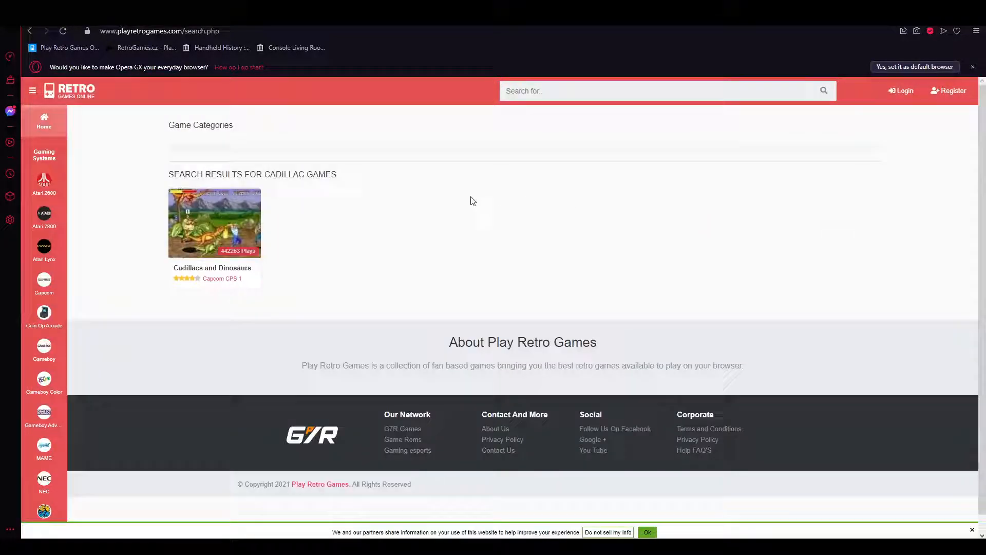
click(214, 223)
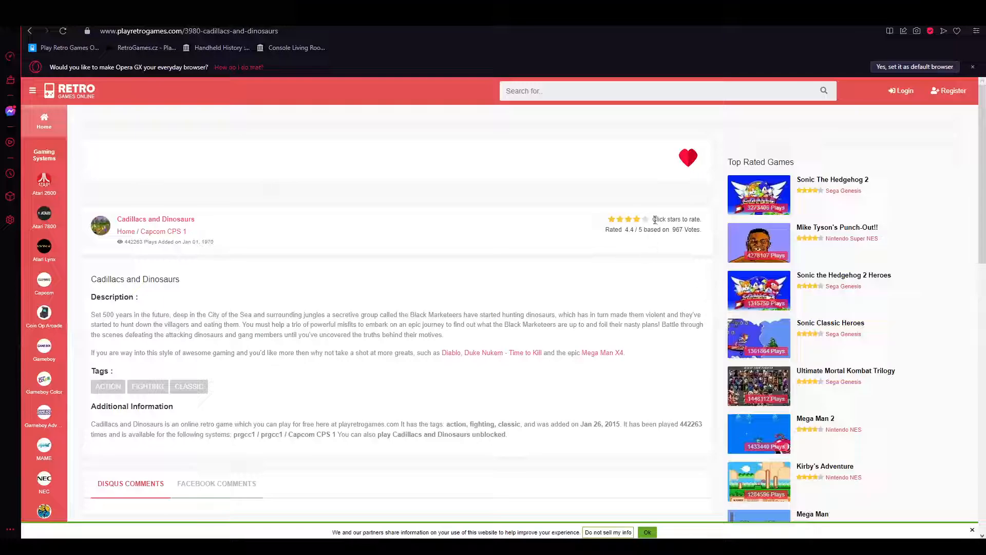
mouse_move(458, 247)
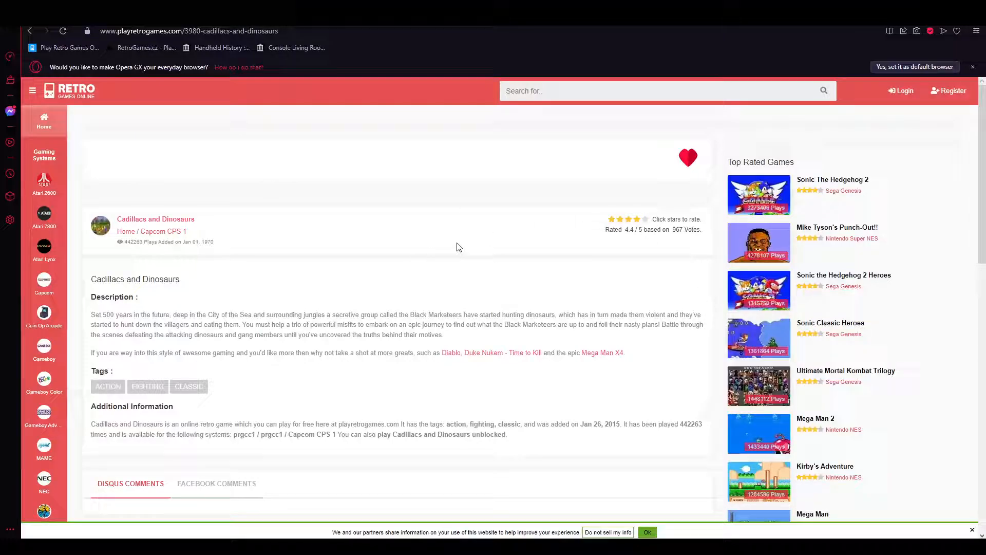
Start Cadillacs and Dinosaurs, load its emulator and open the control settings with the Xbox 360 pad for Player 1
scroll(down, 3)
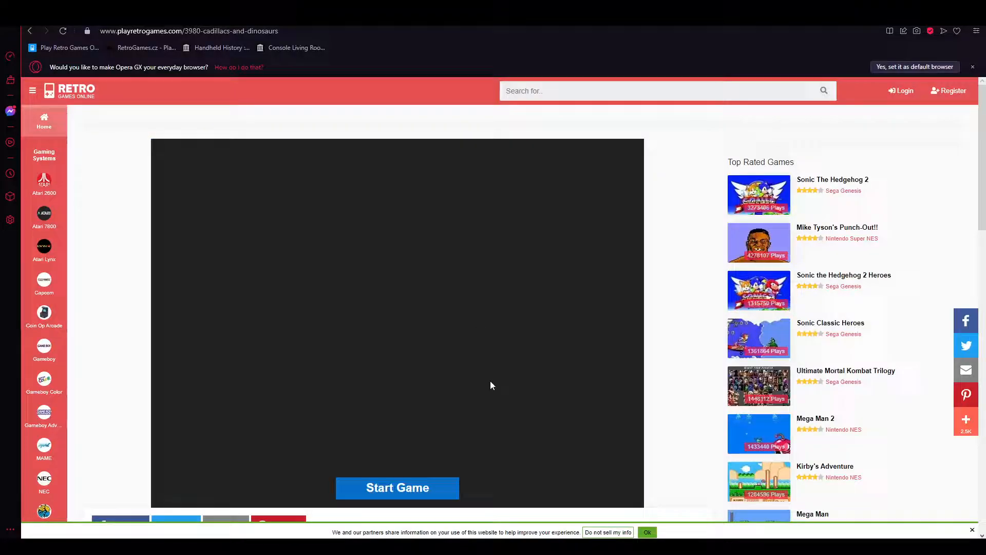
click(397, 487)
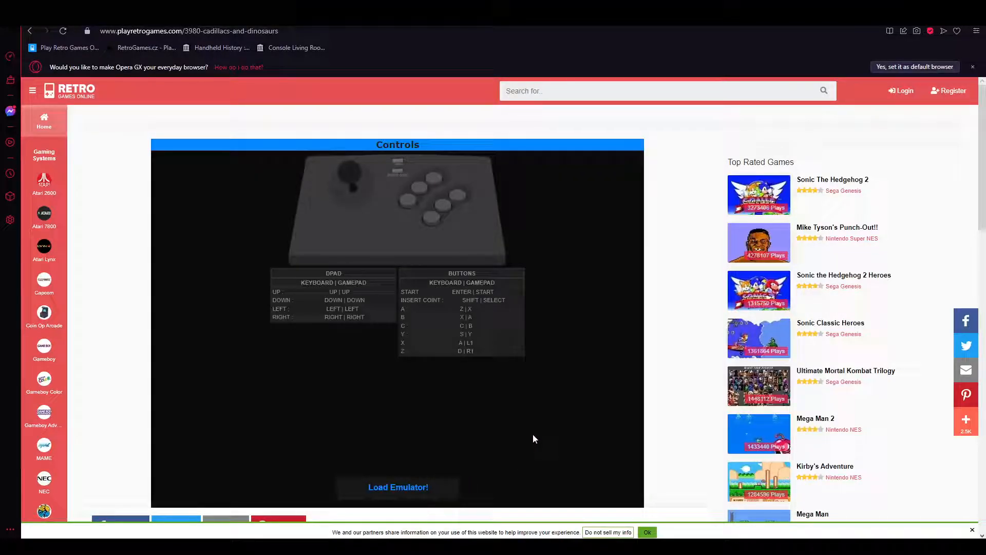
click(398, 487)
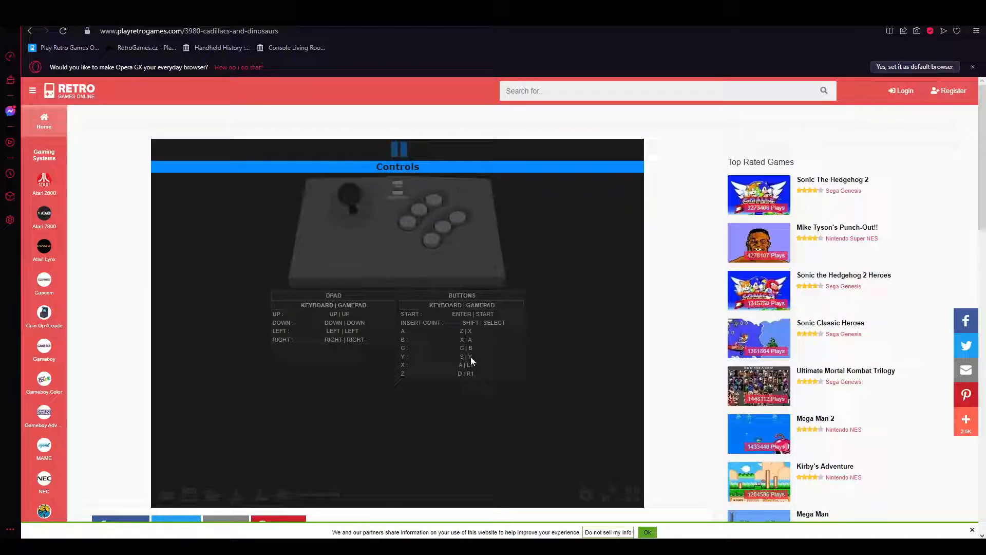
mouse_move(486, 191)
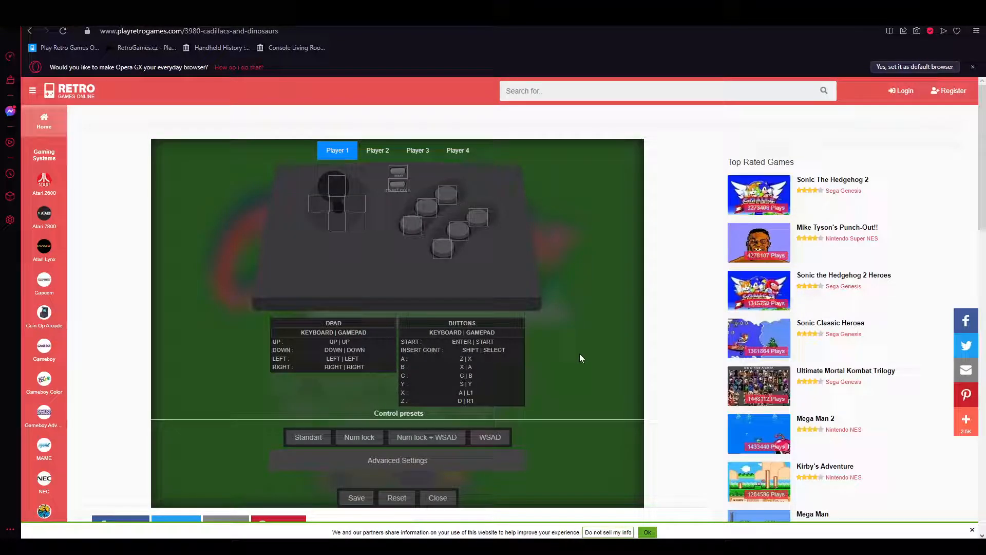
mouse_move(531, 311)
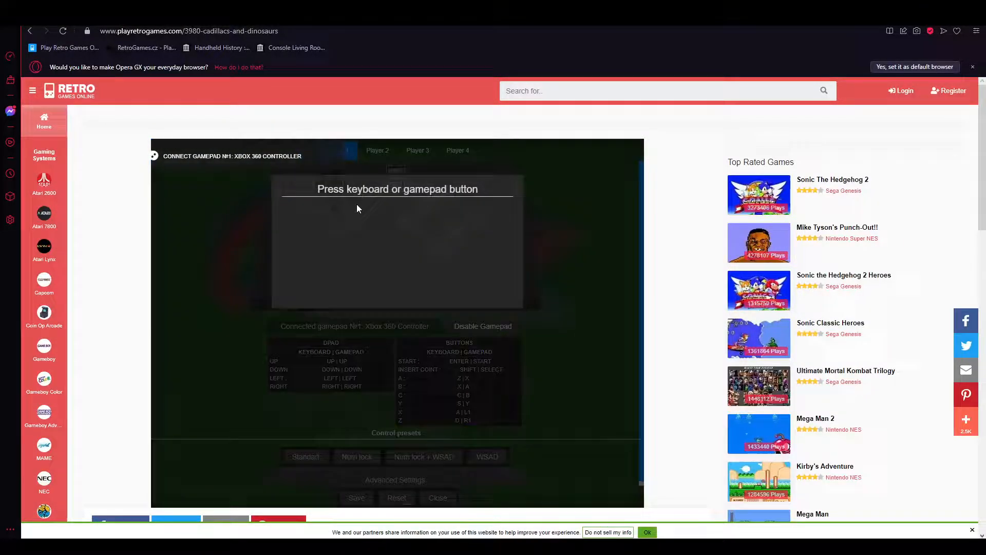
click(394, 177)
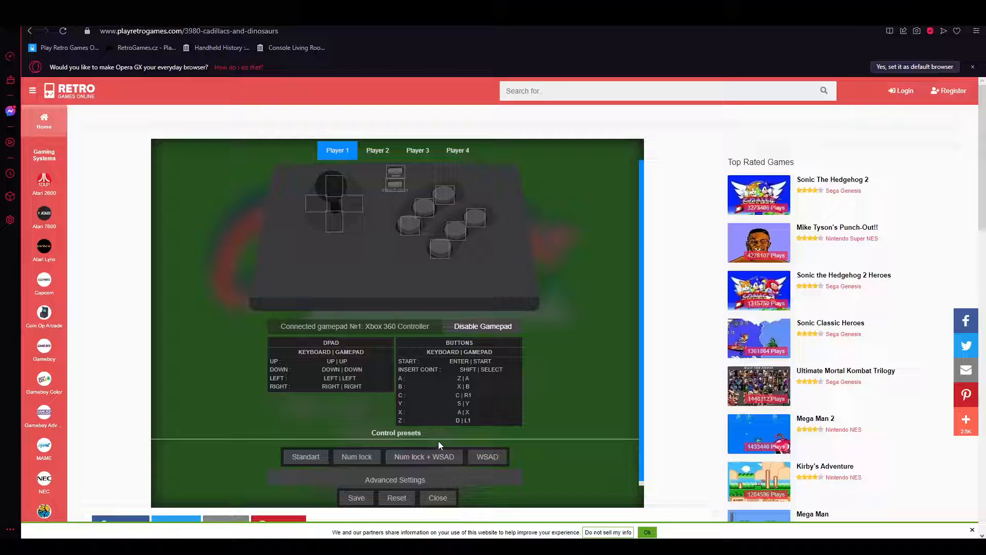
Close the control settings and let Cadillacs and Dinosaurs run to its Insert Coin title screen
click(437, 497)
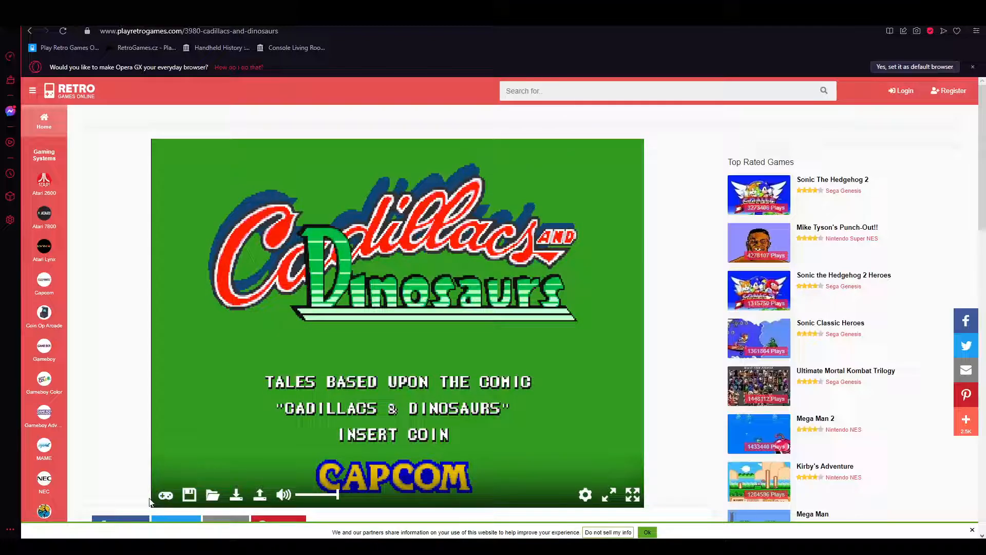
mouse_move(189, 495)
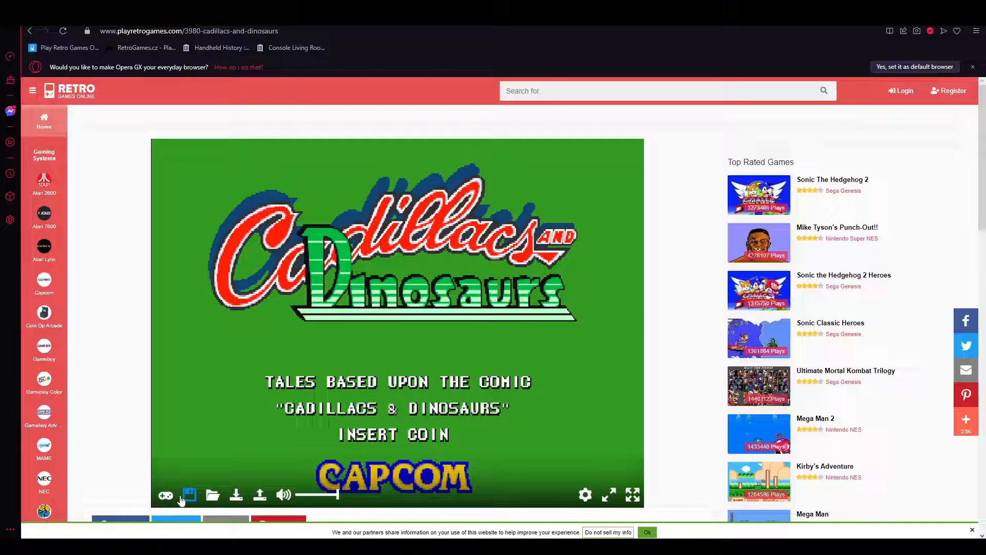
mouse_move(189, 494)
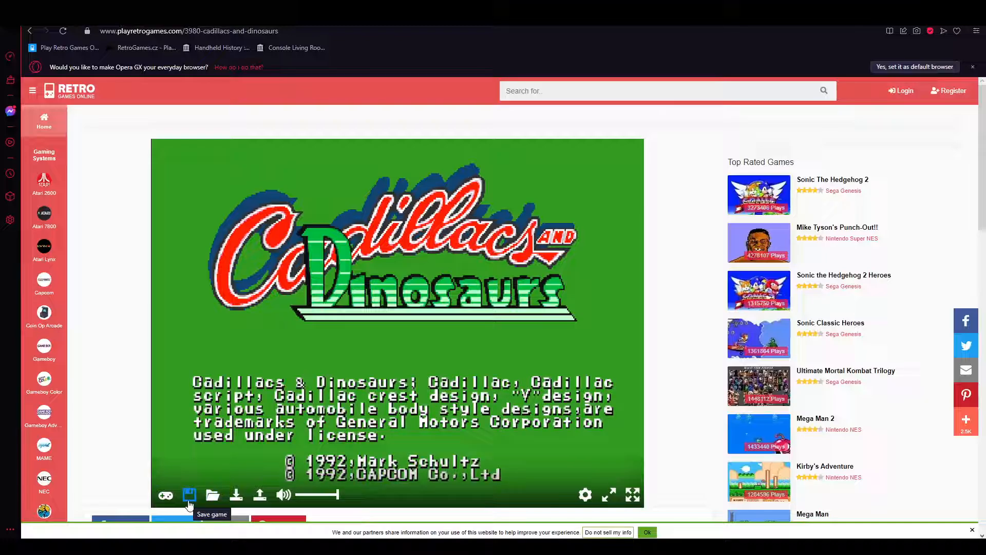
mouse_move(213, 495)
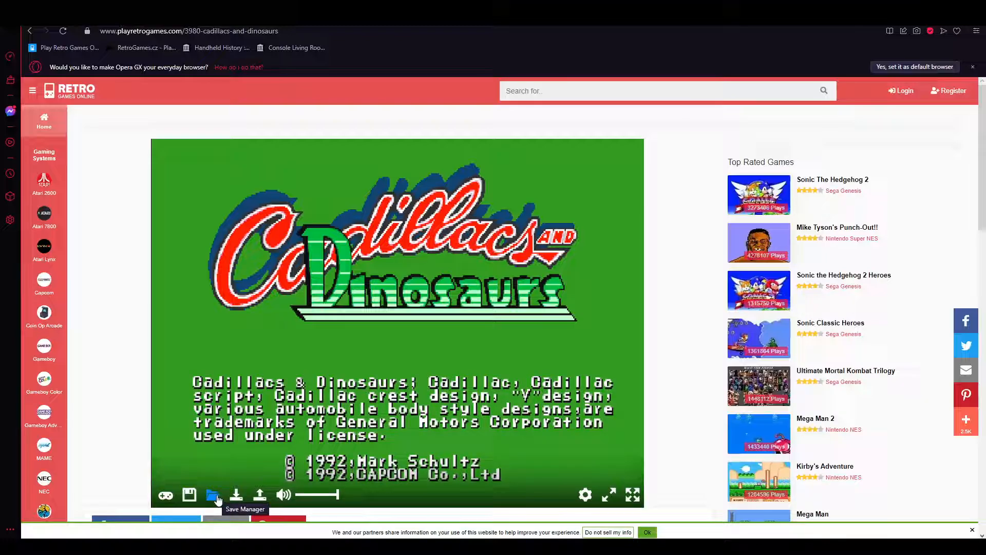
click(236, 495)
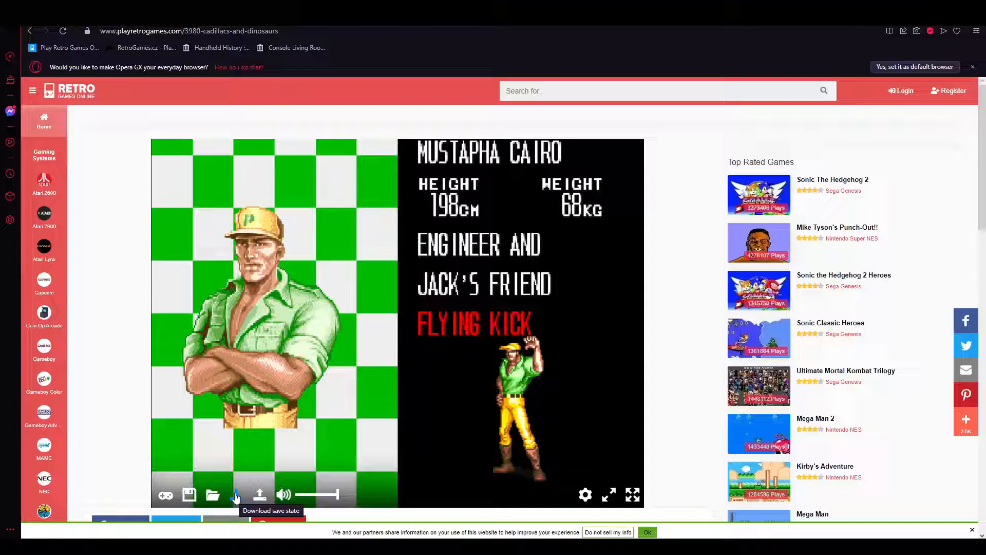
click(234, 496)
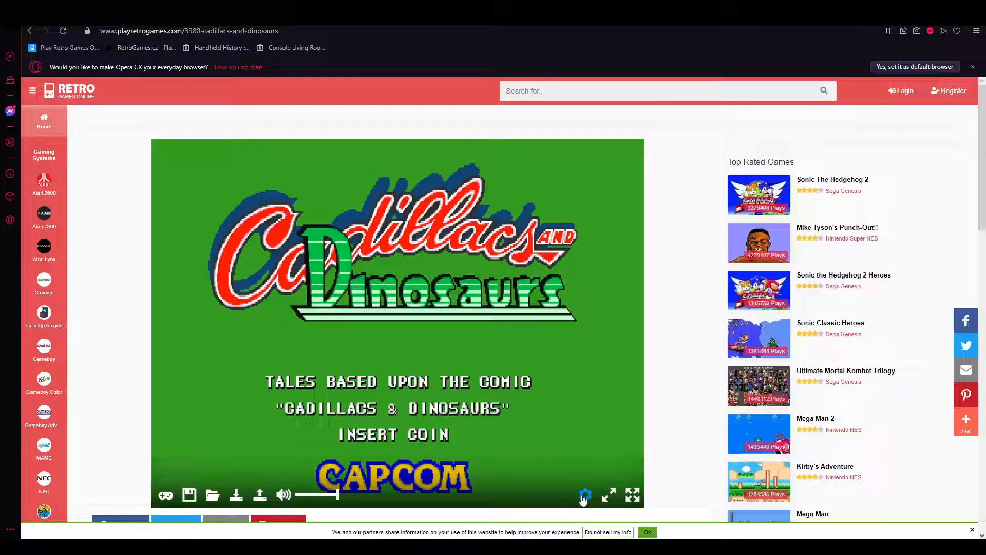
mouse_move(631, 495)
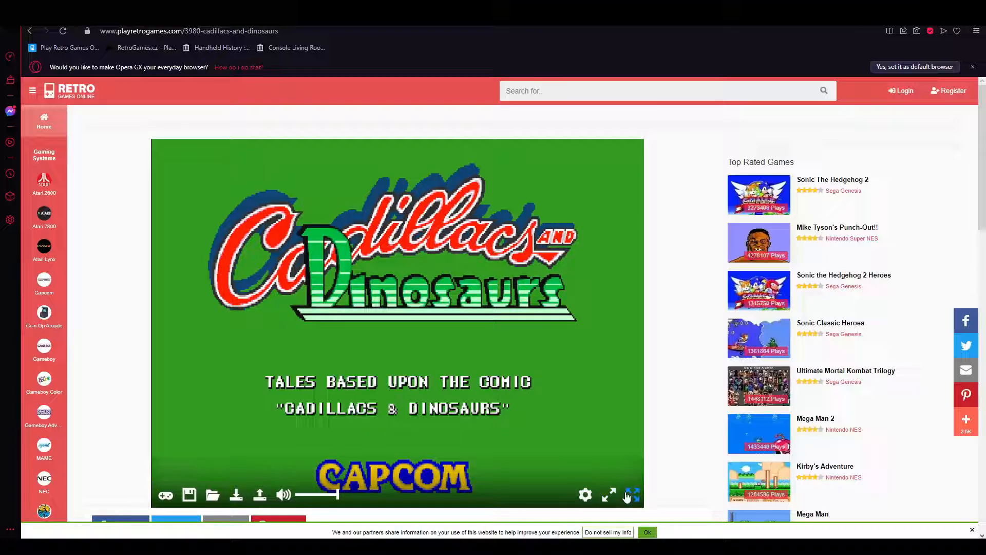
Show Cadillacs and Dinosaurs in full screen
click(634, 496)
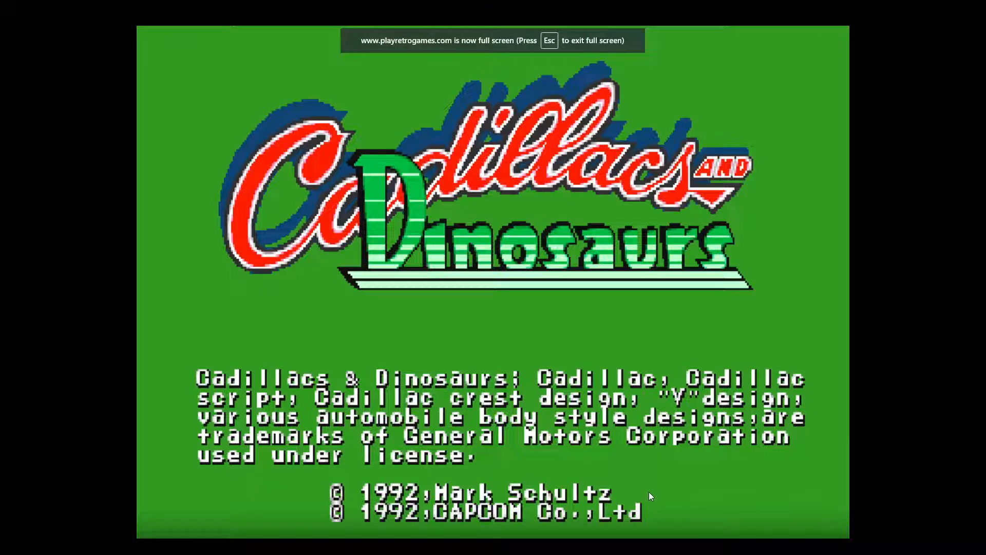
mouse_move(620, 380)
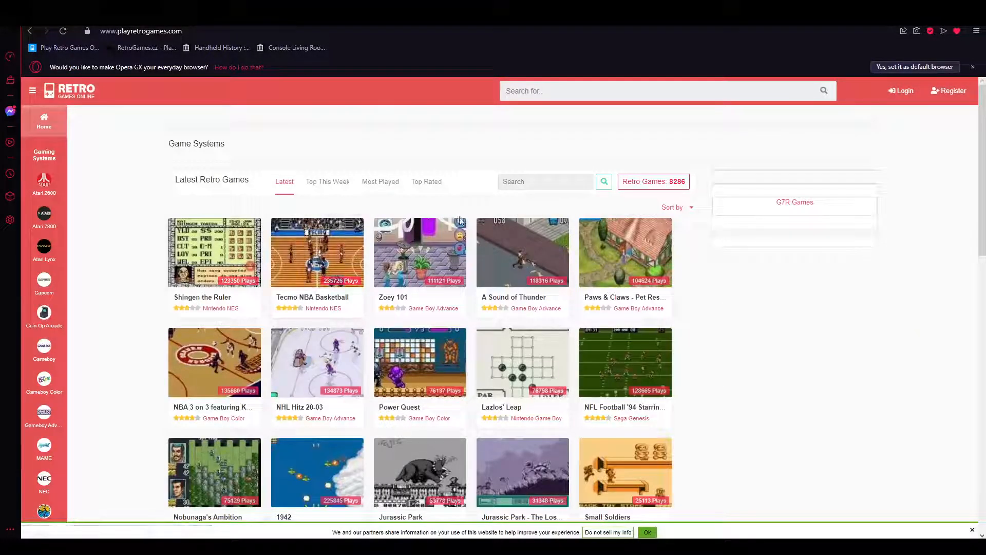
Scroll the game list to reach the Tekken 3 page
scroll(down, 3)
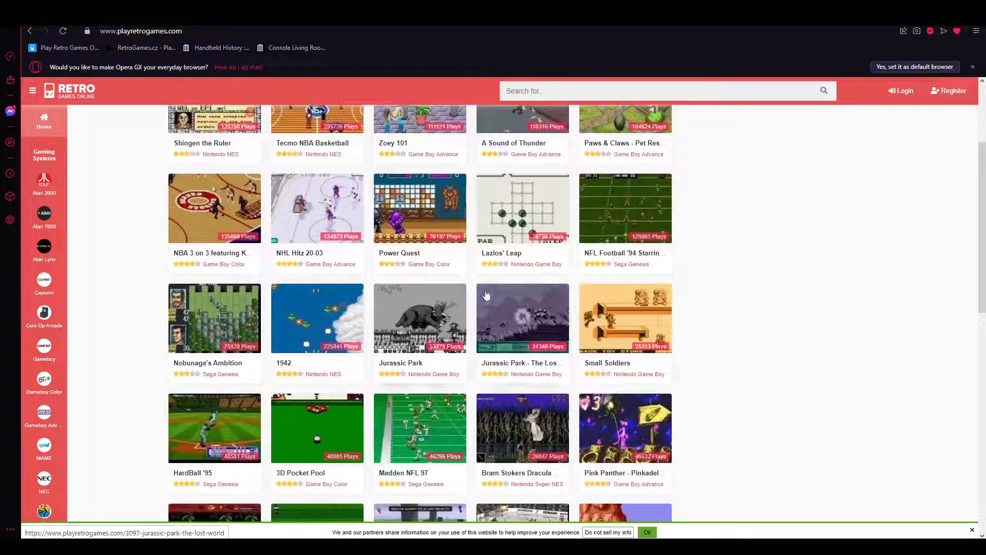
scroll(up, 3)
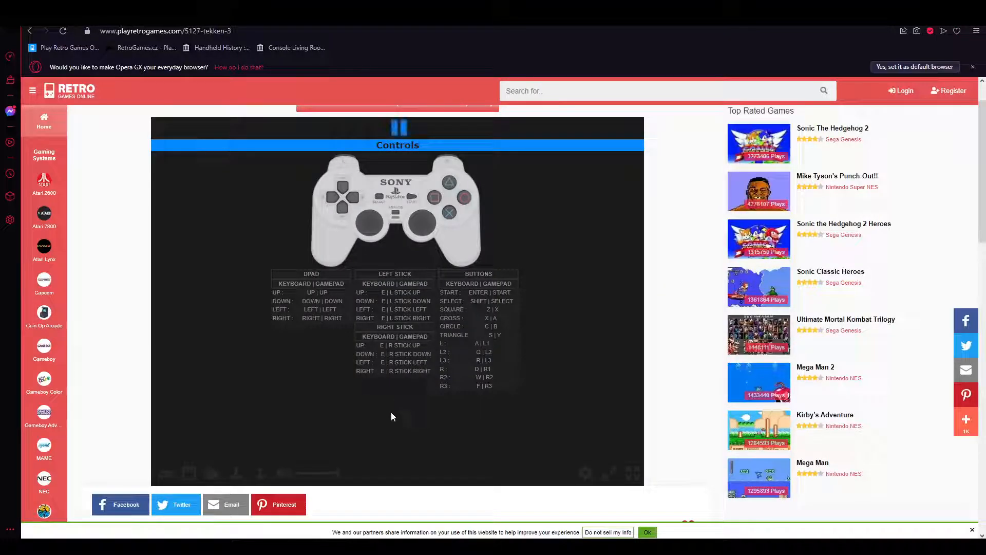
mouse_move(438, 210)
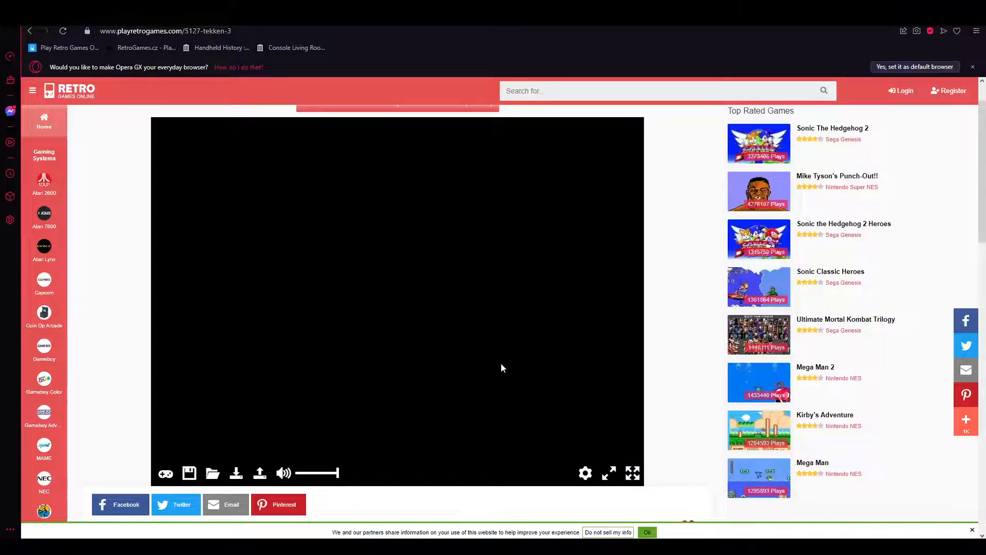
mouse_move(465, 396)
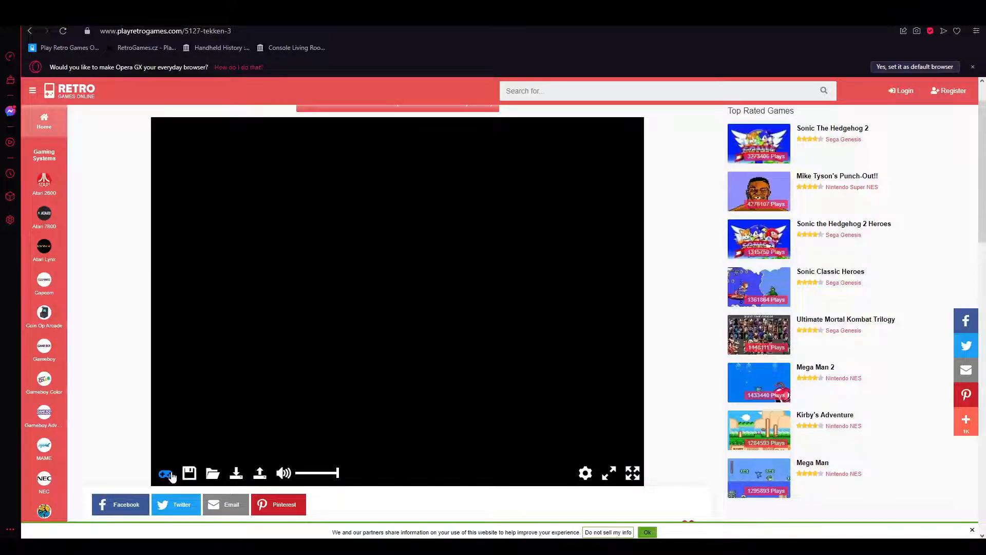
In Tekken 3's control settings, map a gamepad button to Square and rebind the left stick up direction
click(167, 472)
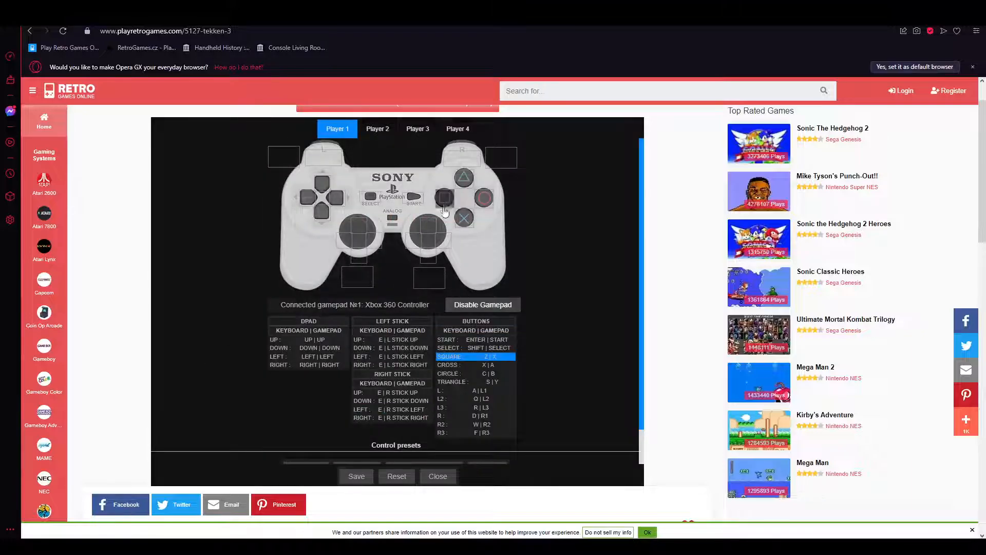
mouse_move(547, 183)
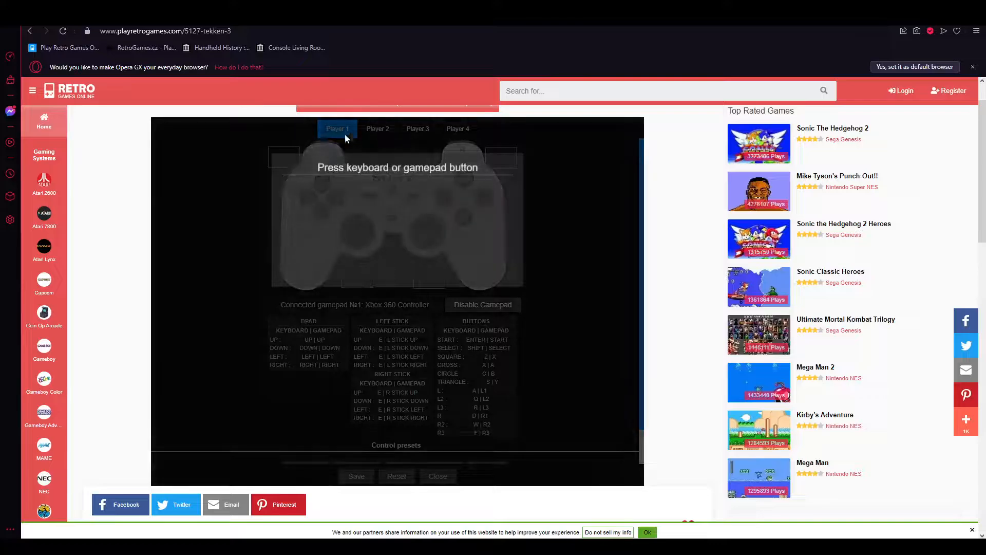
key(L2)
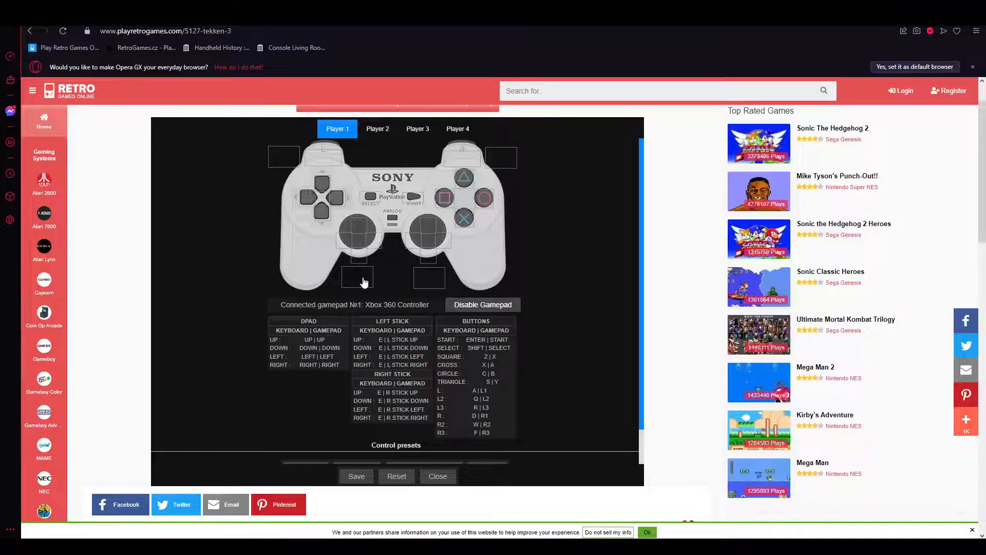
click(357, 228)
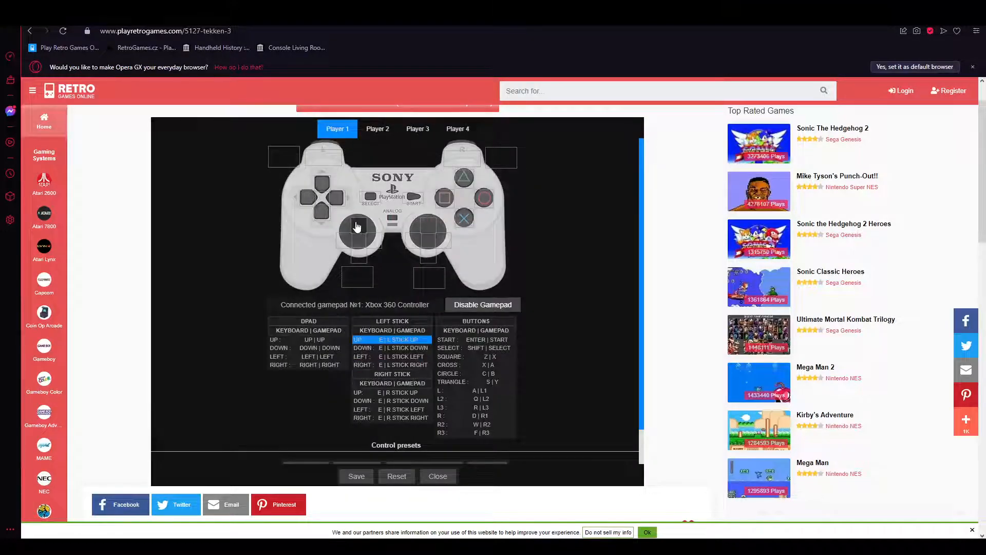
click(391, 340)
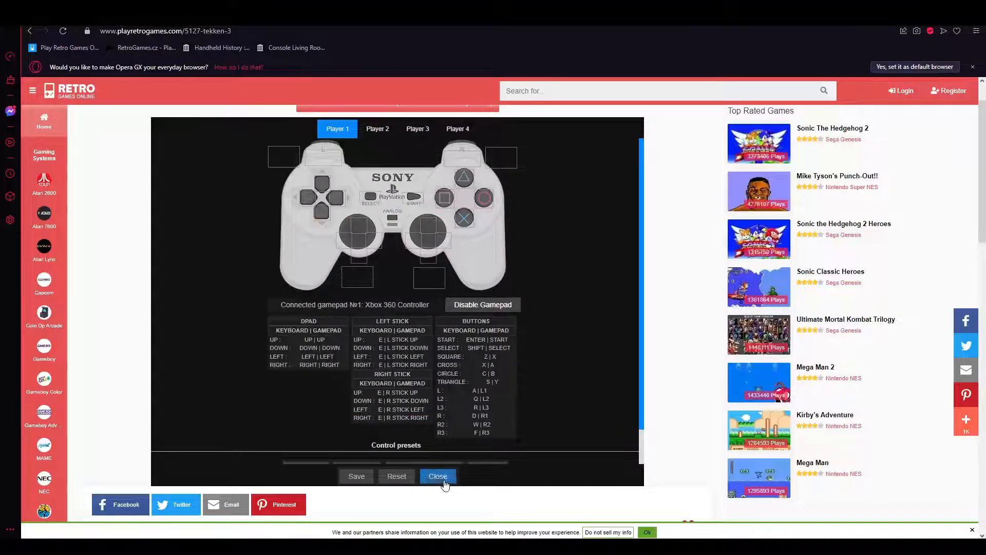
Close the Tekken 3 control settings and show the game in full screen
click(438, 476)
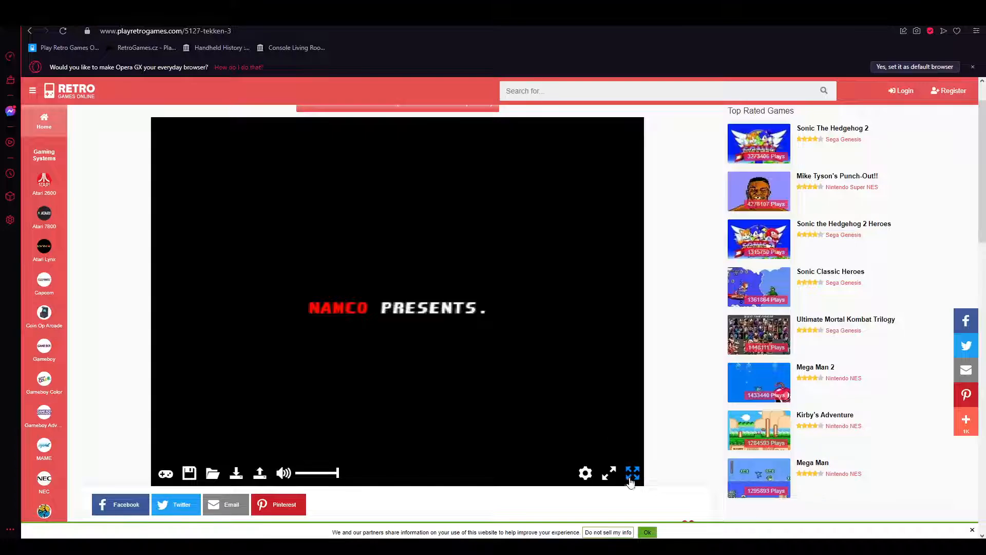
click(633, 473)
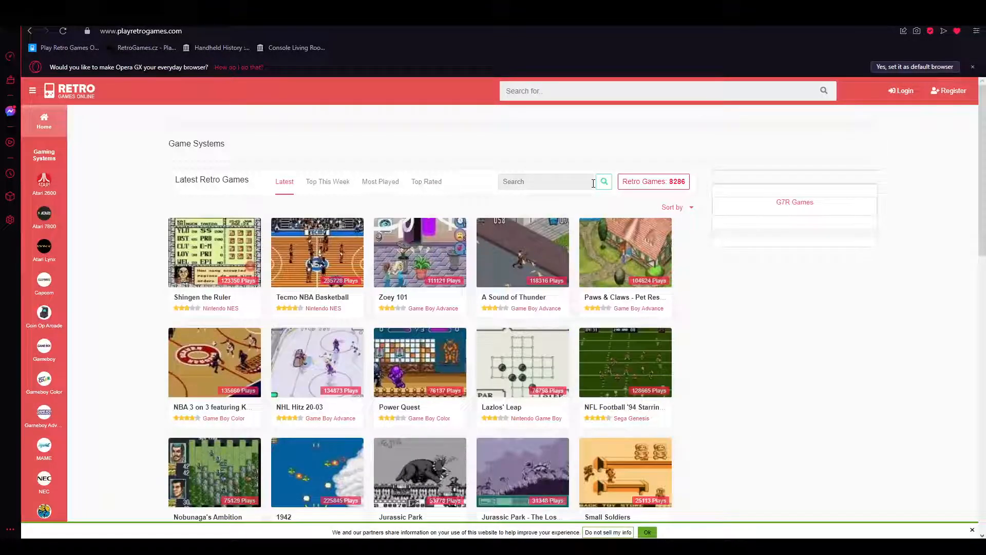
mouse_move(714, 283)
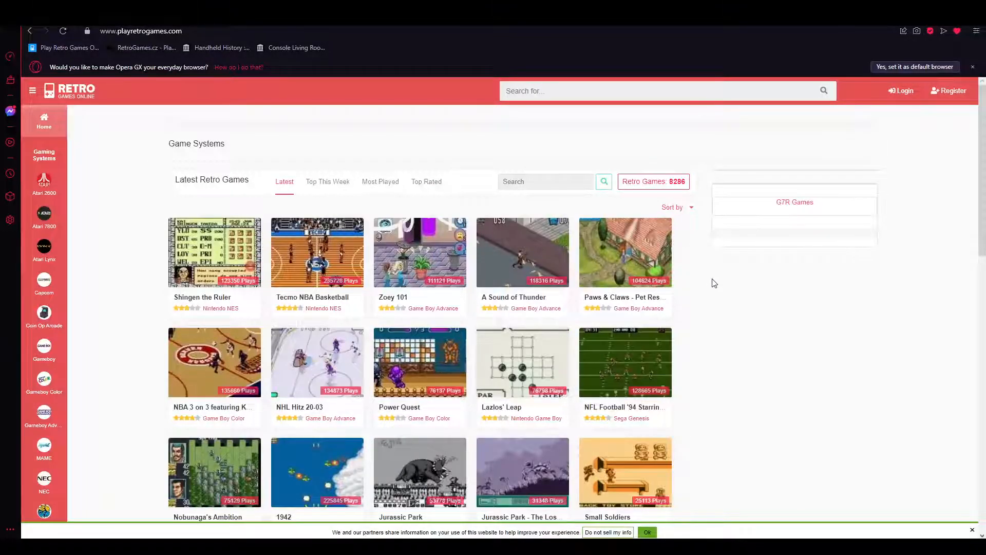